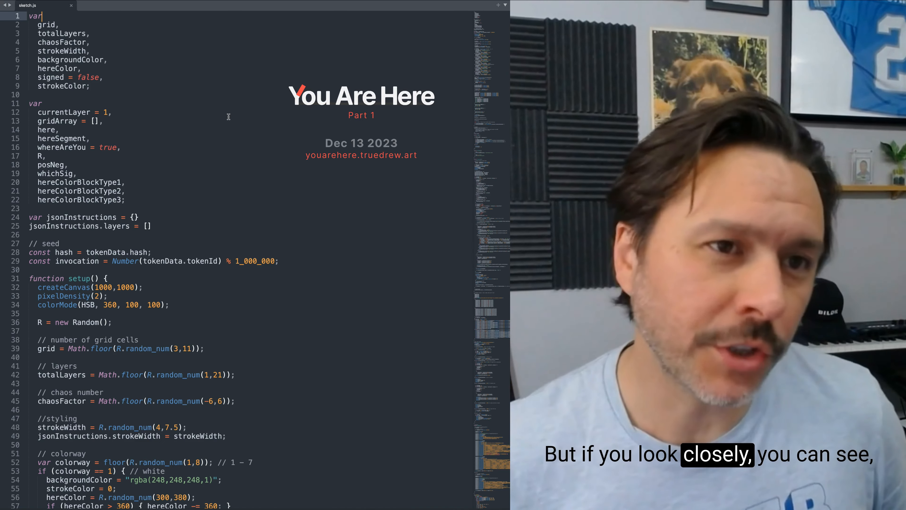
mouse_move(178, 98)
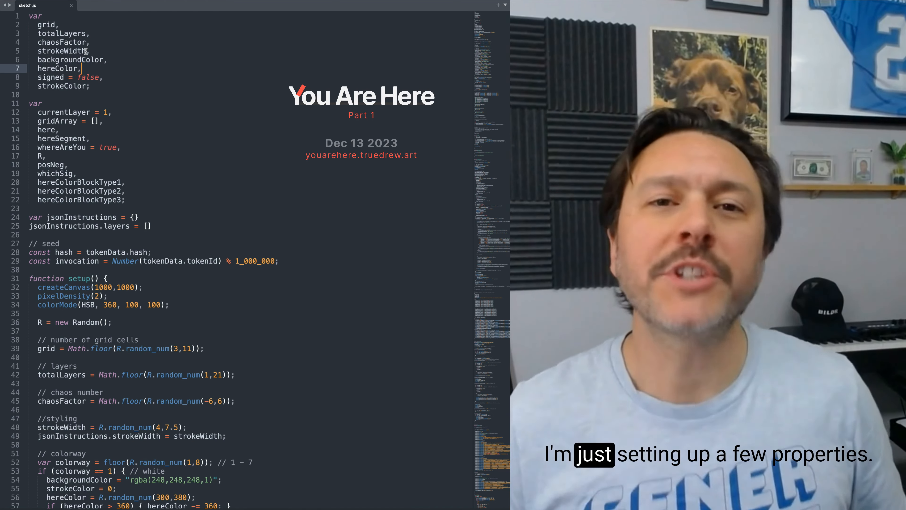
- Scroll from the variable declarations down to setup() and its colorway if/else branches
scroll(down, 3)
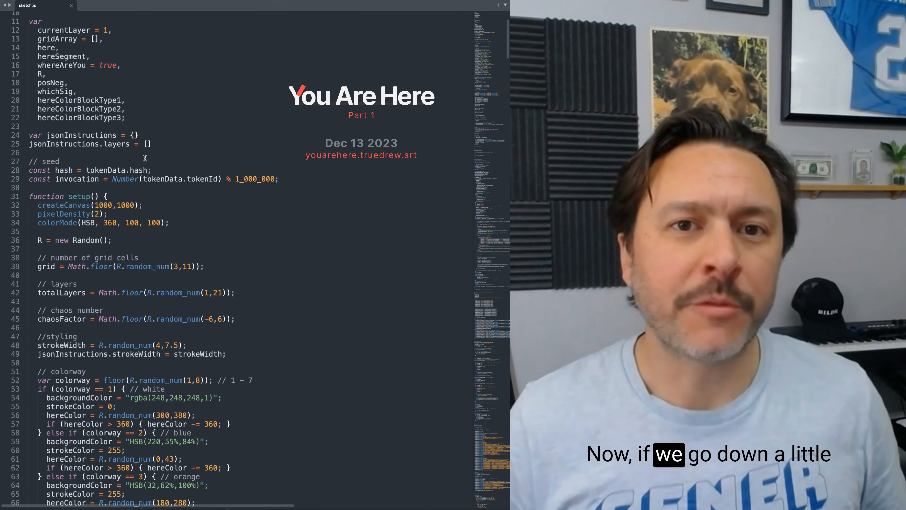
scroll(down, 3)
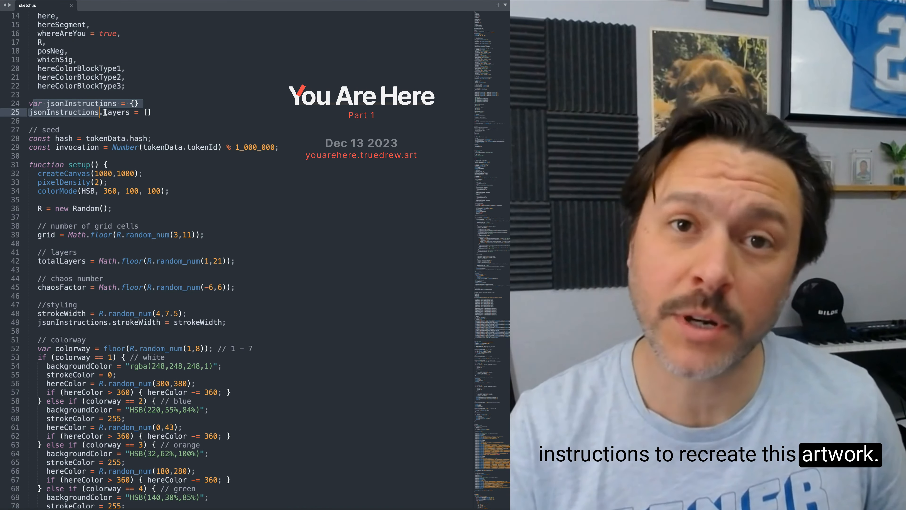
scroll(up, 3)
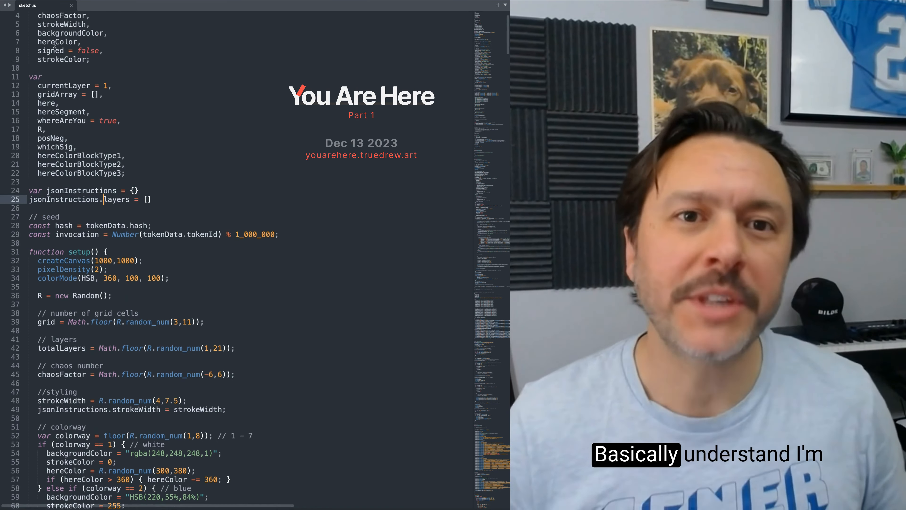
scroll(down, 3)
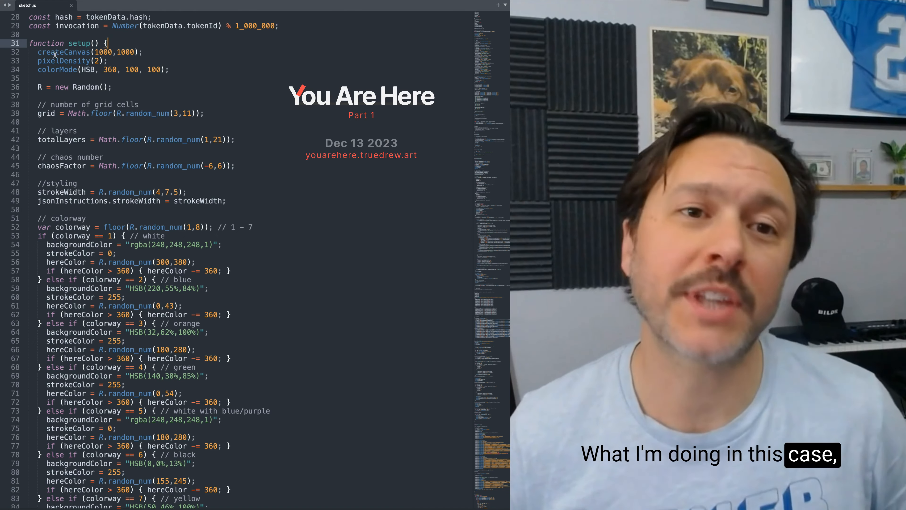
double_click(87, 51)
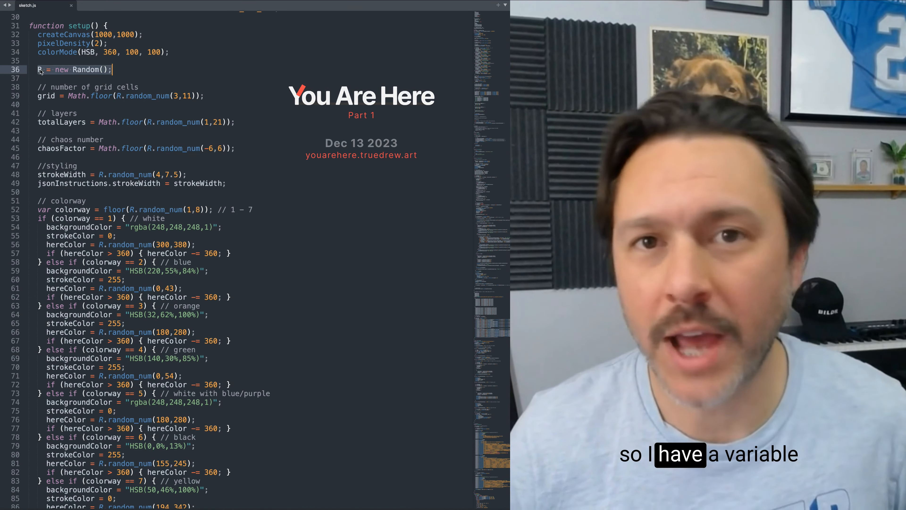
scroll(up, 3)
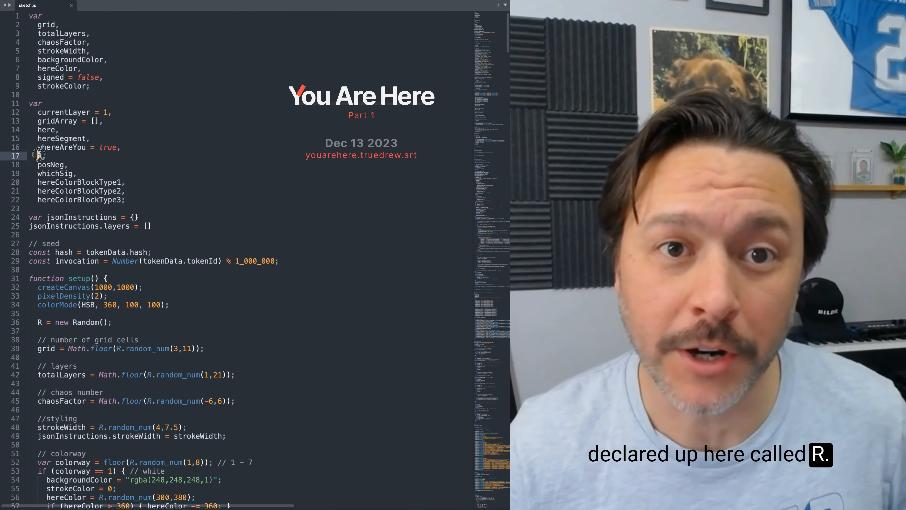
scroll(down, 3)
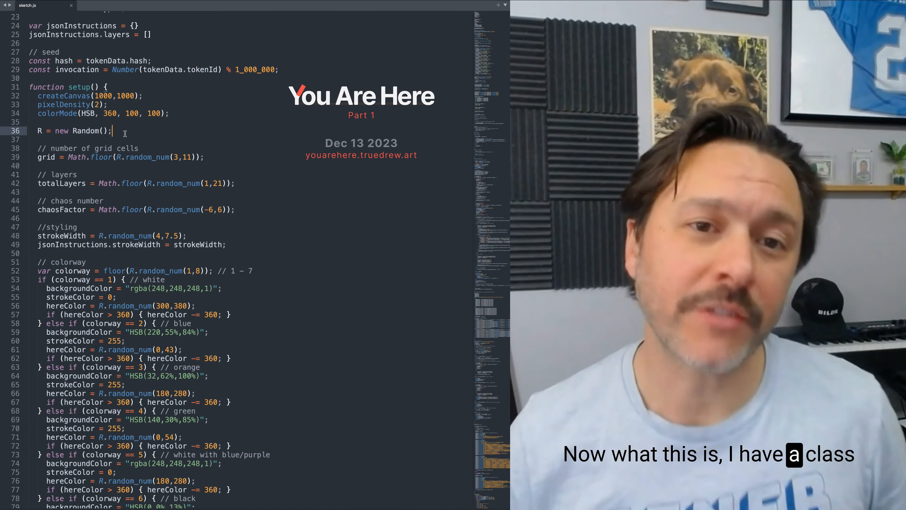
scroll(down, 3)
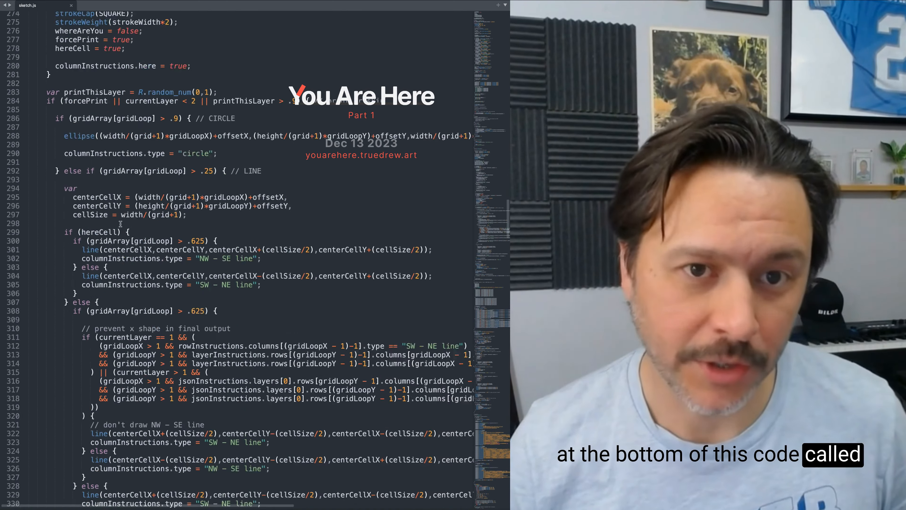
scroll(down, 3)
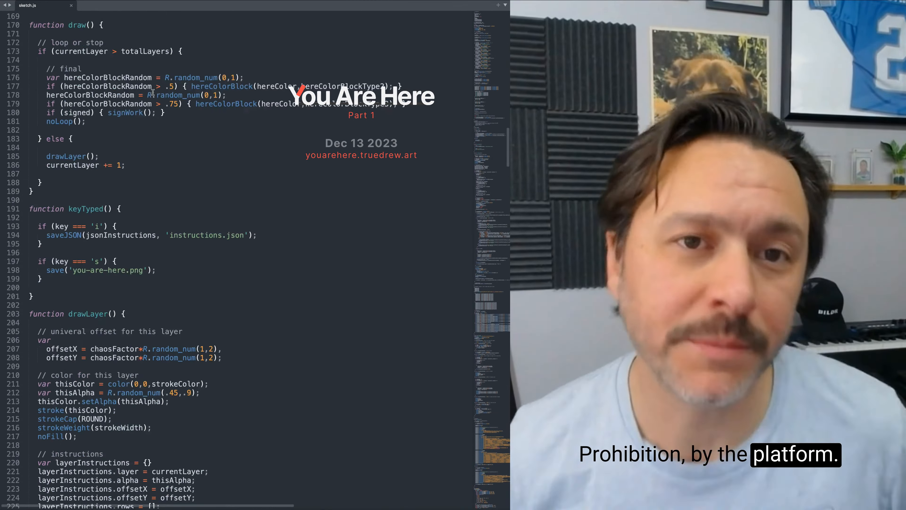
scroll(up, 3)
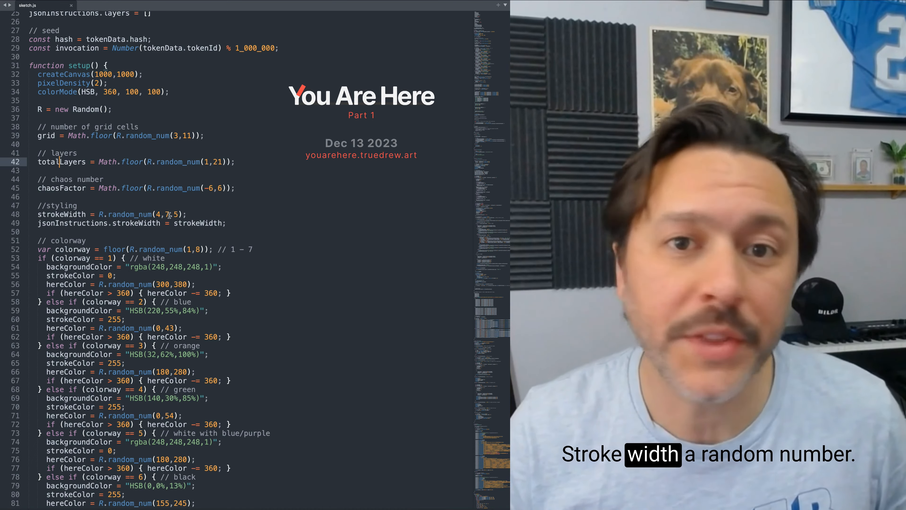
- Scroll past the colorway branches to the here cell, signature, color blocks and jsonInstructions arrays
scroll(down, 3)
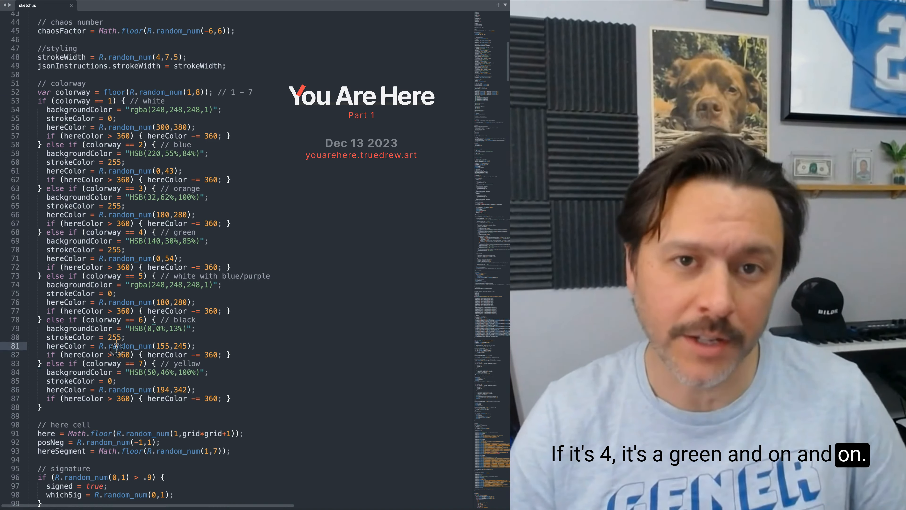
scroll(down, 3)
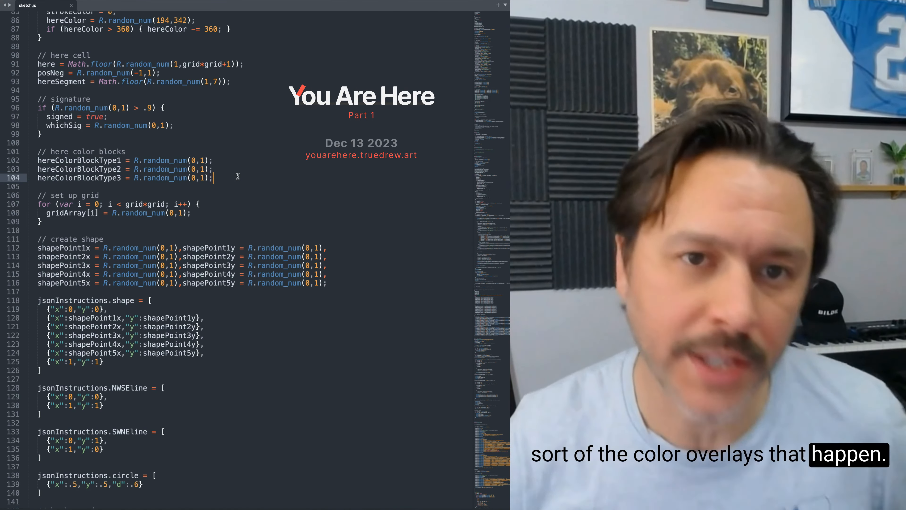
- Scroll to the background/GOLD section, commented RAINBOW gradient block and the start of draw()
scroll(down, 3)
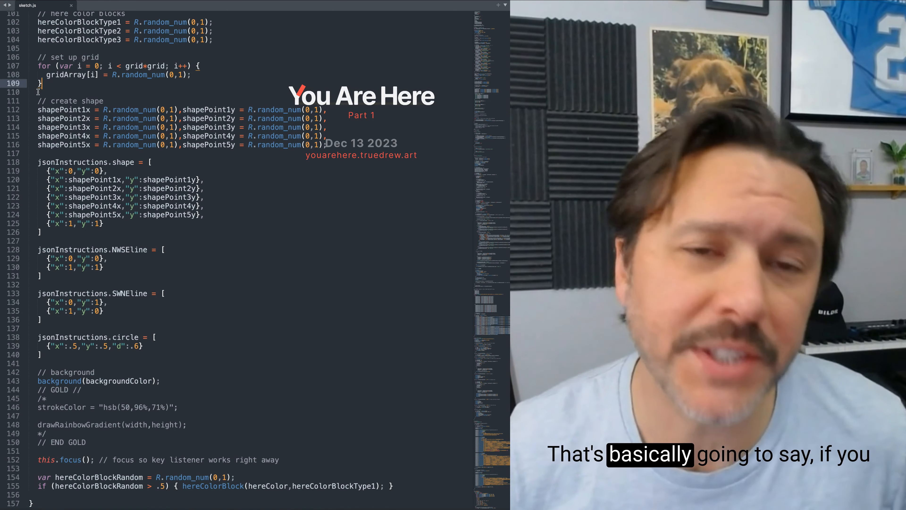
scroll(up, 3)
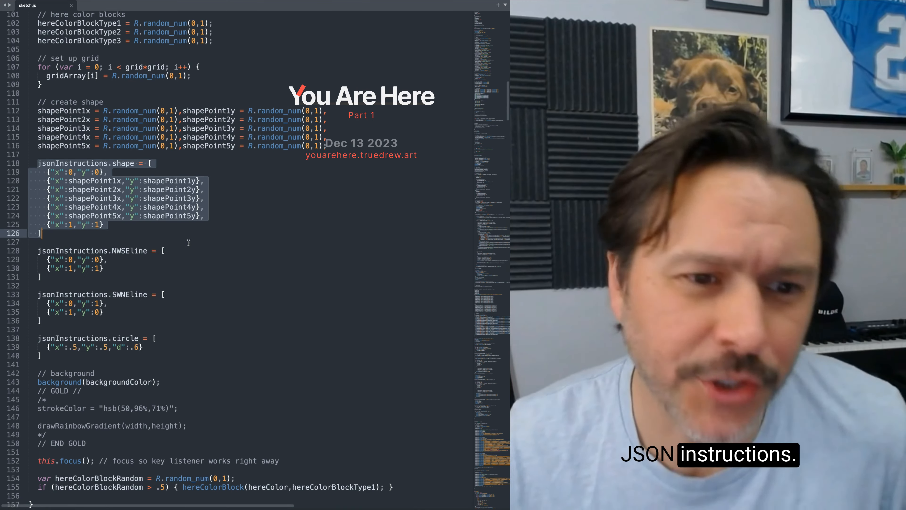
scroll(up, 3)
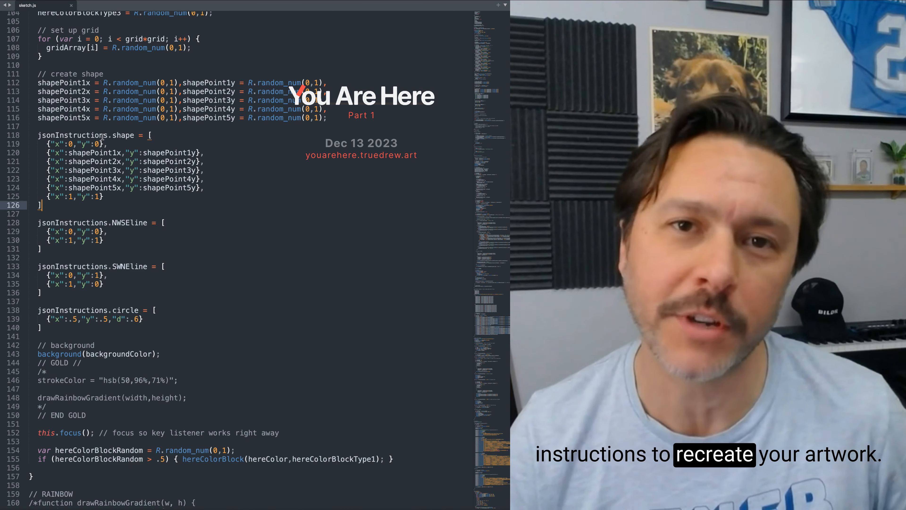
scroll(down, 3)
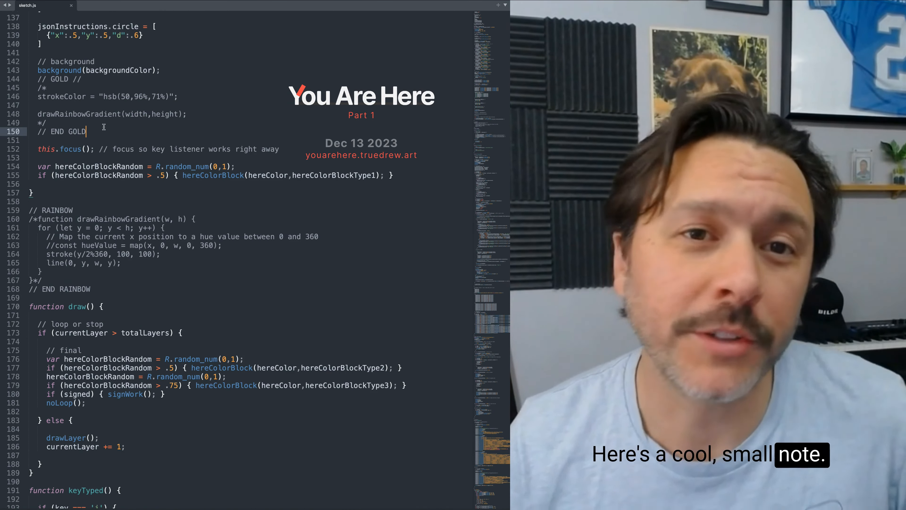
- Scroll to show the full draw() function, keyTyped() save shortcuts and the start of drawLayer()
scroll(up, 3)
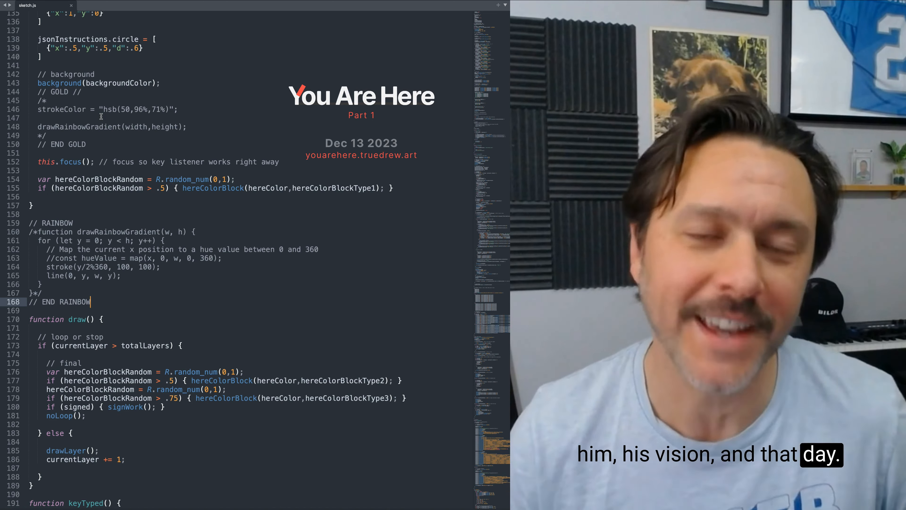
scroll(down, 3)
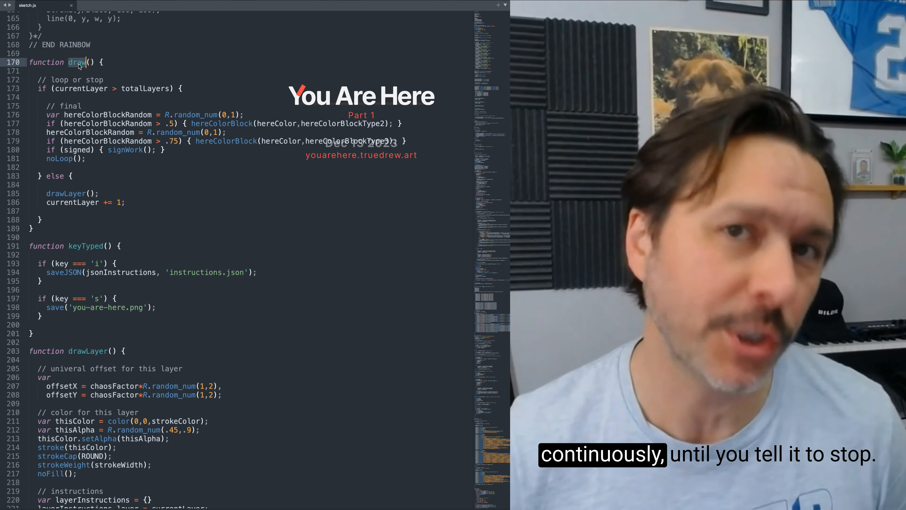
- Highlight the drawLayer call in draw() and scroll to drawLayer's per-layer instructions object
scroll(up, 3)
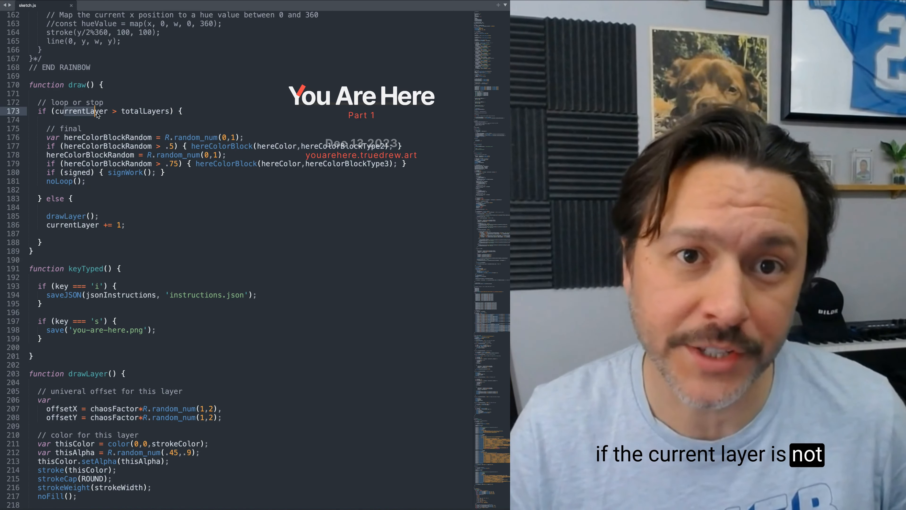
double_click(64, 216)
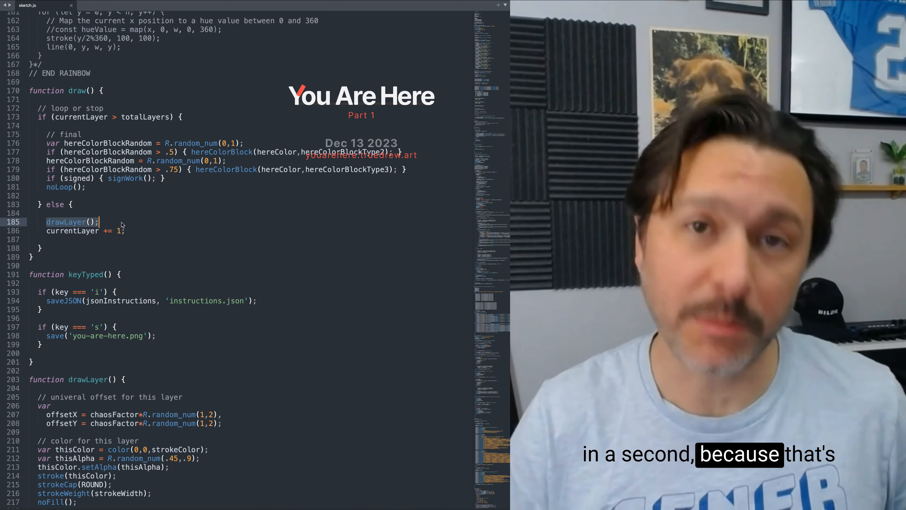
scroll(down, 3)
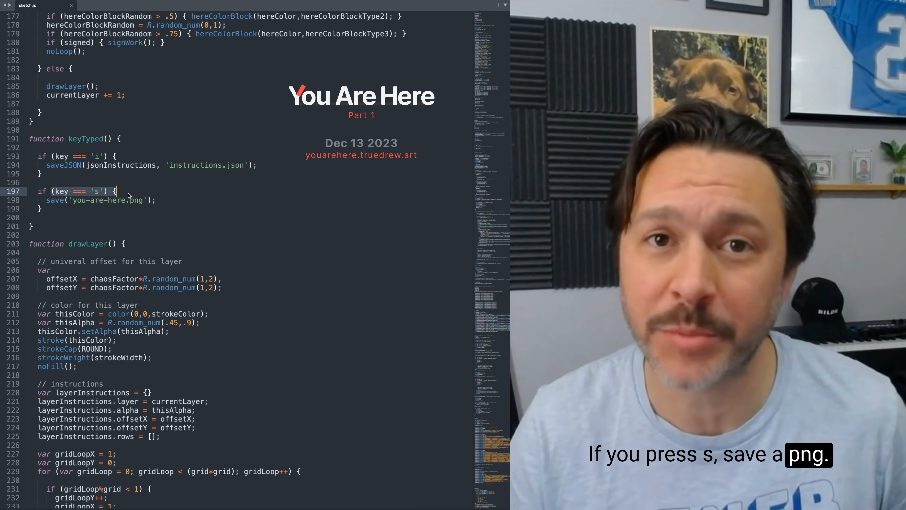
- Scroll through drawLayer to the grid for loop with its row and column instruction branches
scroll(down, 3)
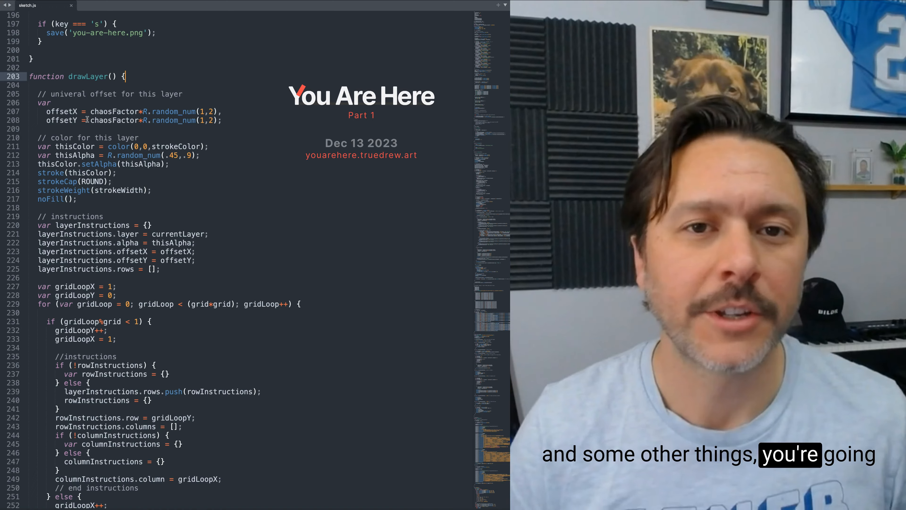
scroll(down, 3)
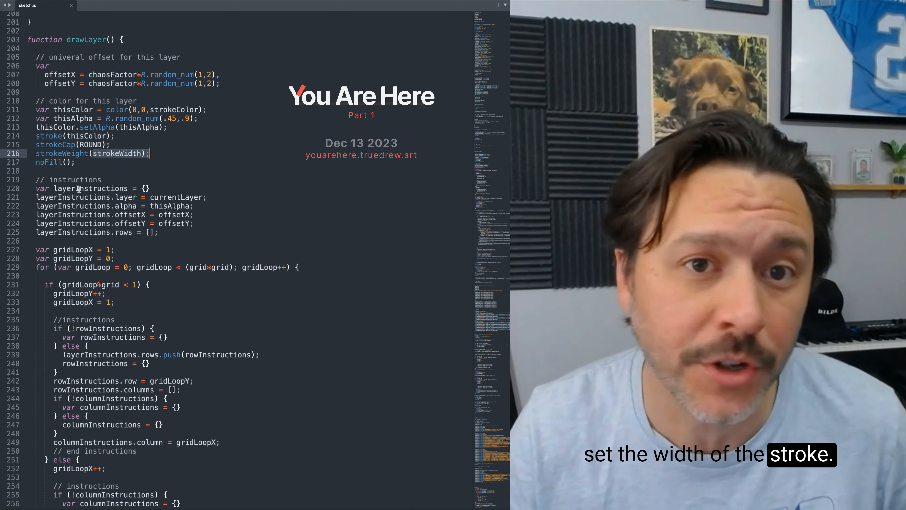
scroll(down, 3)
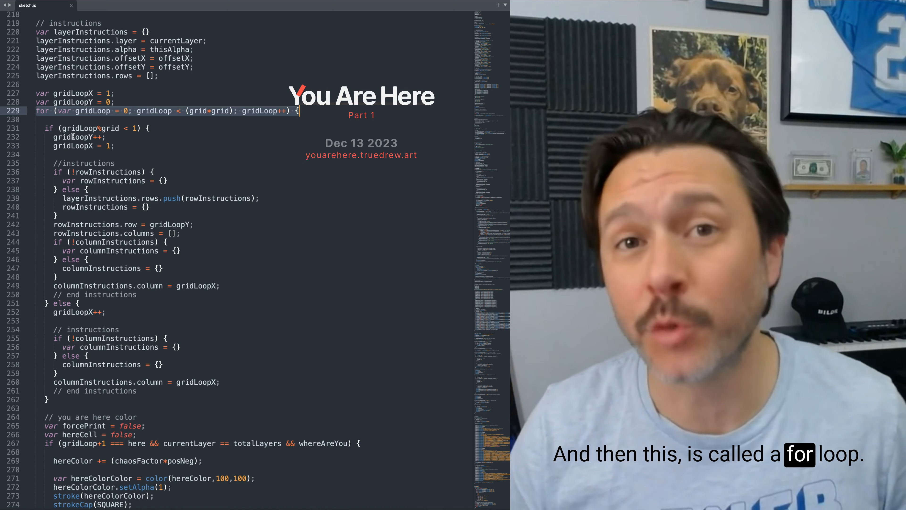
- Scroll past the 'you are here color' block to the CIRCLE and LINE print-or-skip branches
scroll(up, 3)
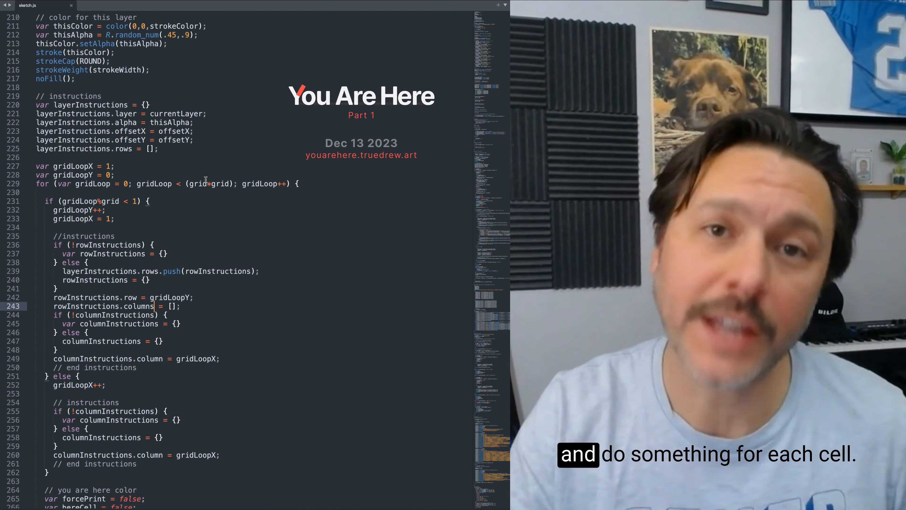
scroll(down, 3)
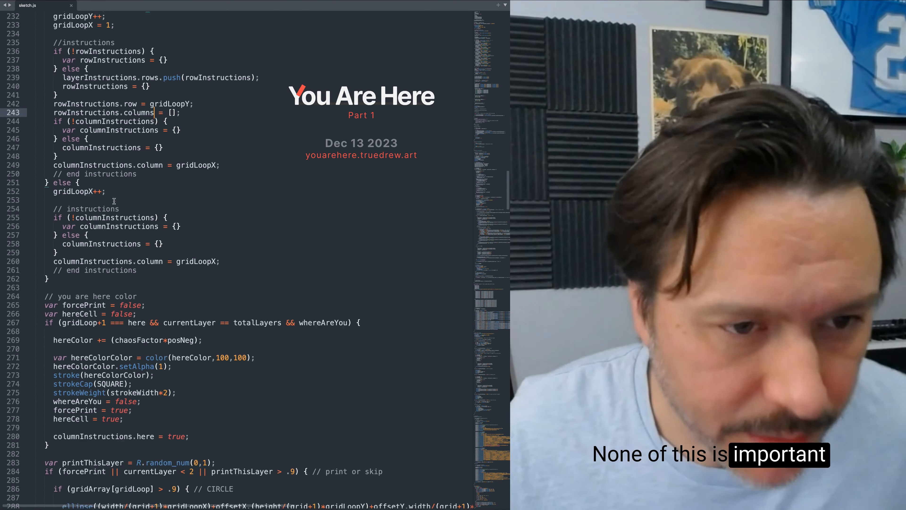
scroll(down, 3)
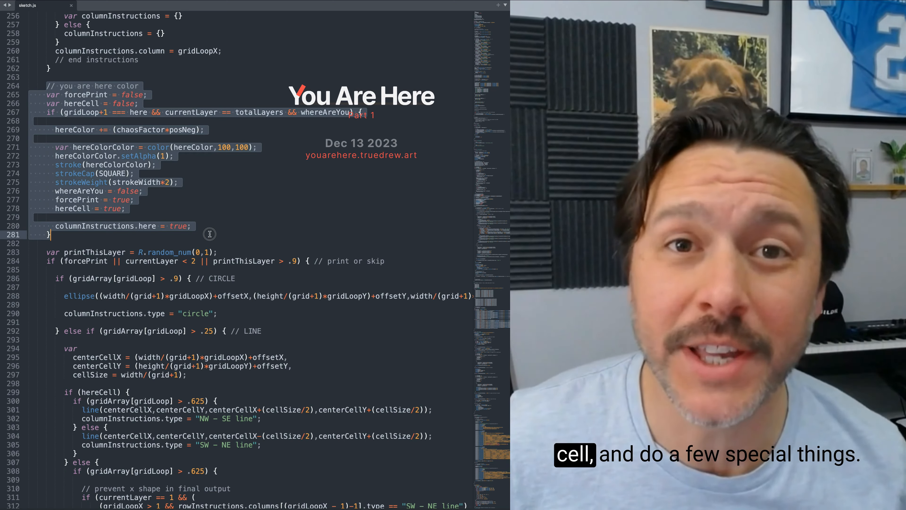
scroll(down, 3)
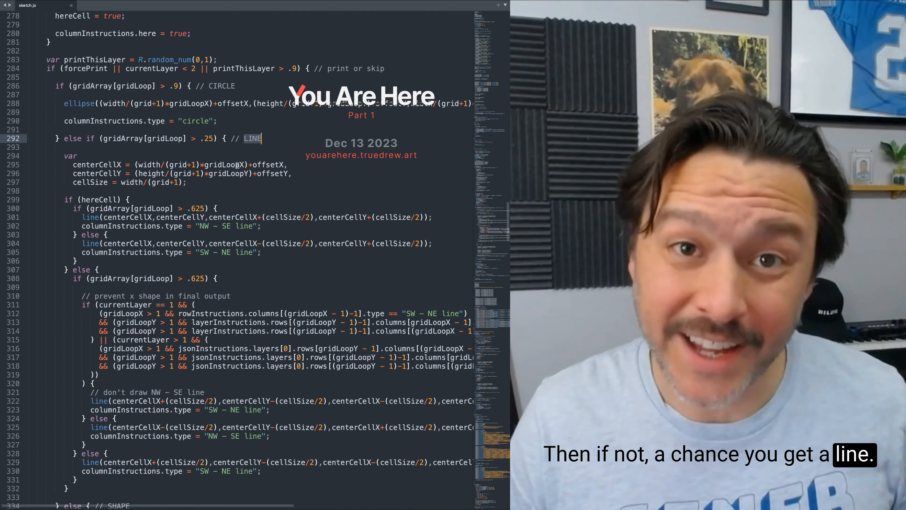
scroll(down, 3)
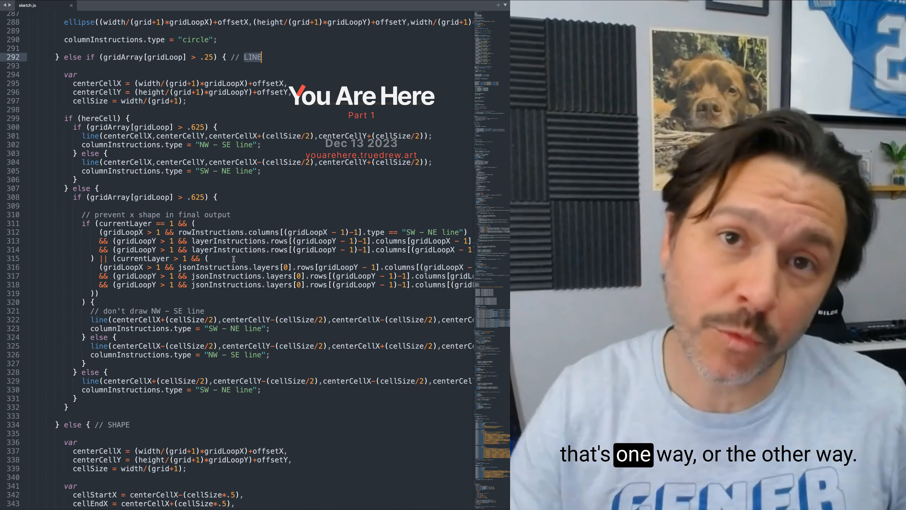
scroll(down, 3)
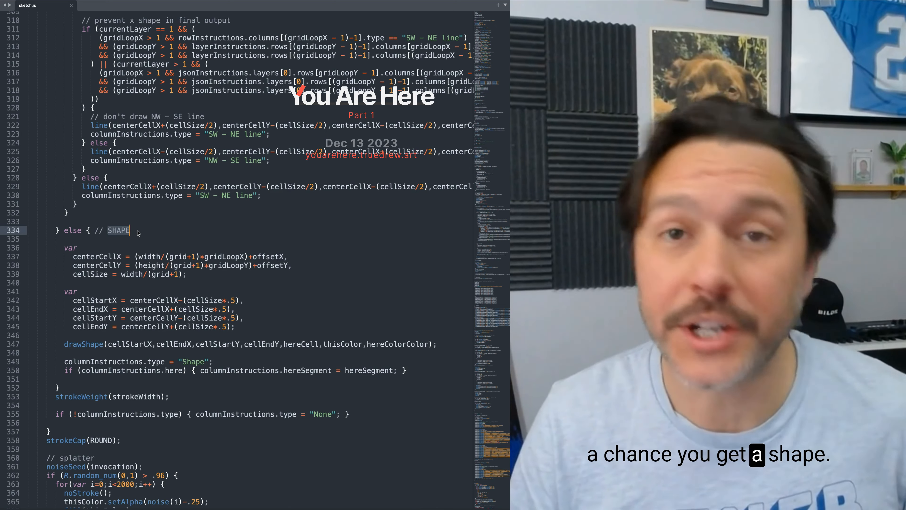
scroll(up, 3)
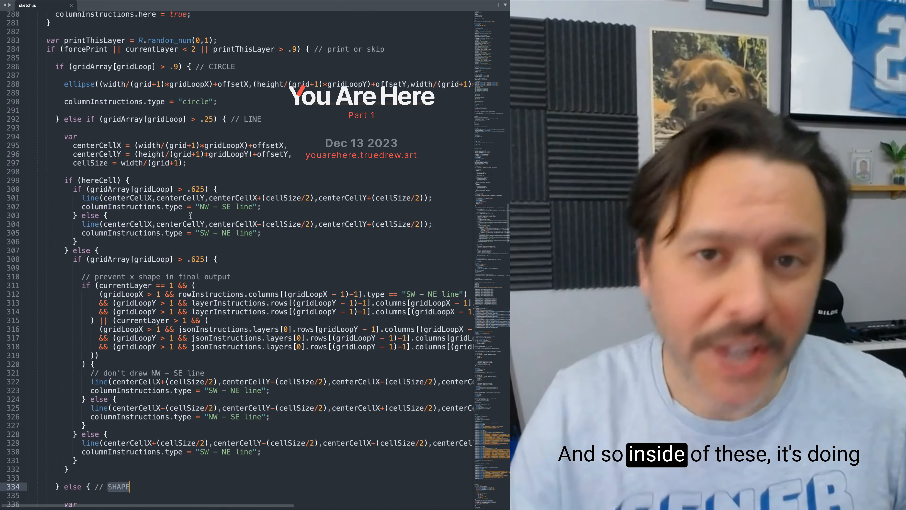
scroll(down, 3)
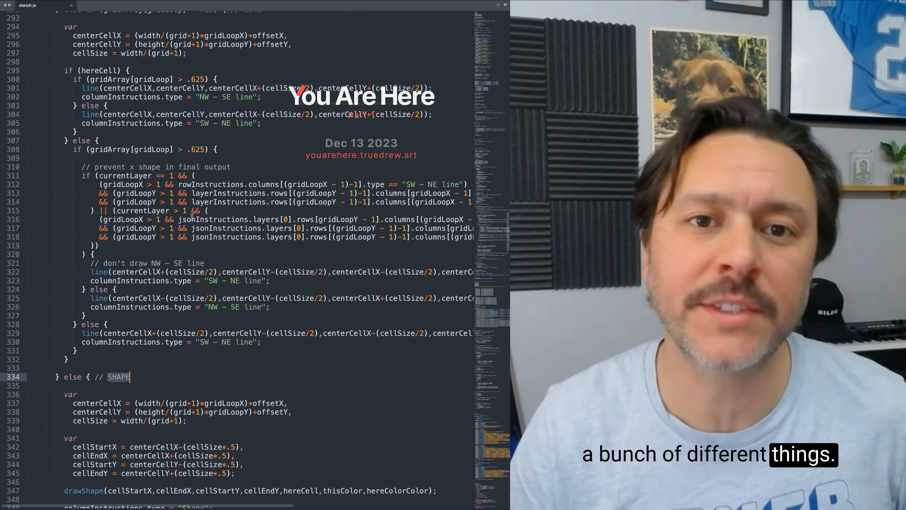
scroll(down, 3)
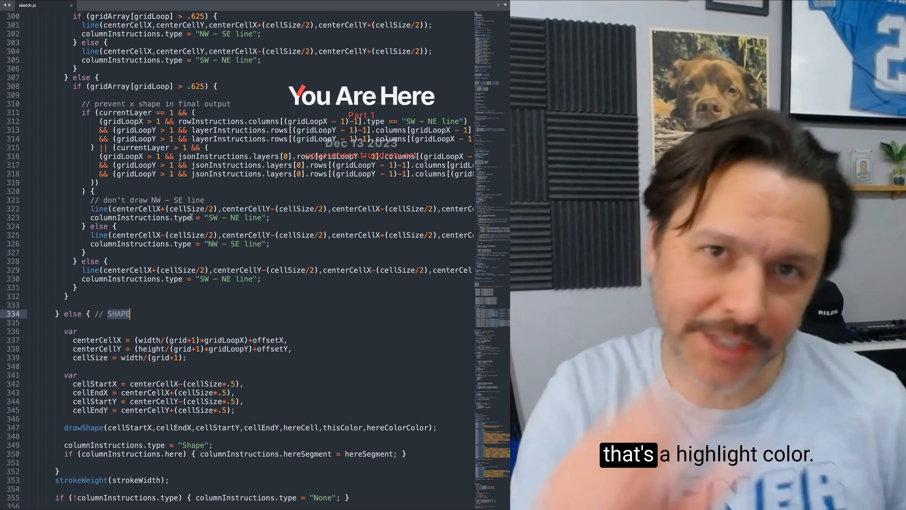
scroll(up, 3)
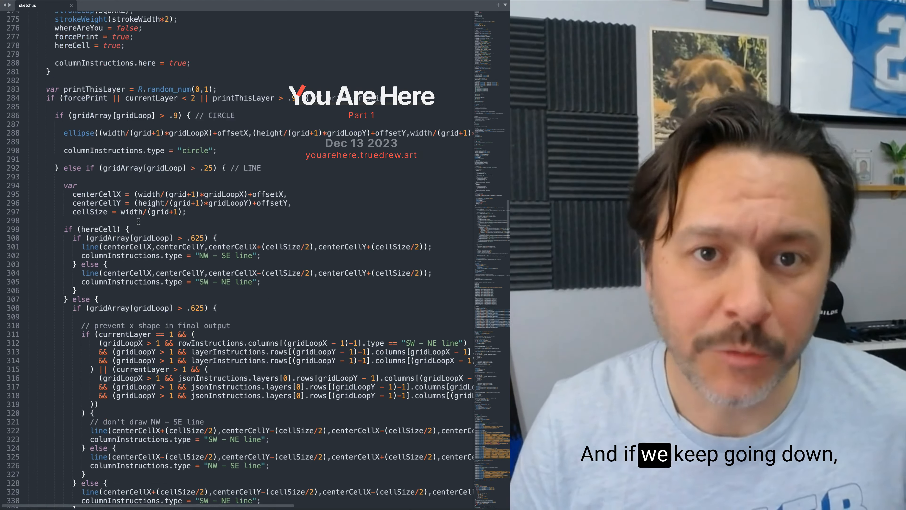
- Scroll past drawShape() and hereColorBlock() to the start of the signWork() signature function
scroll(down, 3)
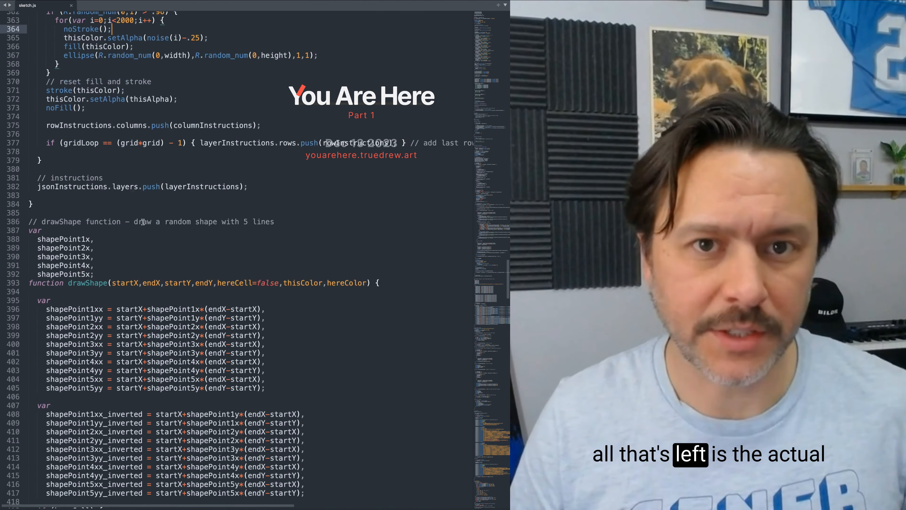
scroll(down, 3)
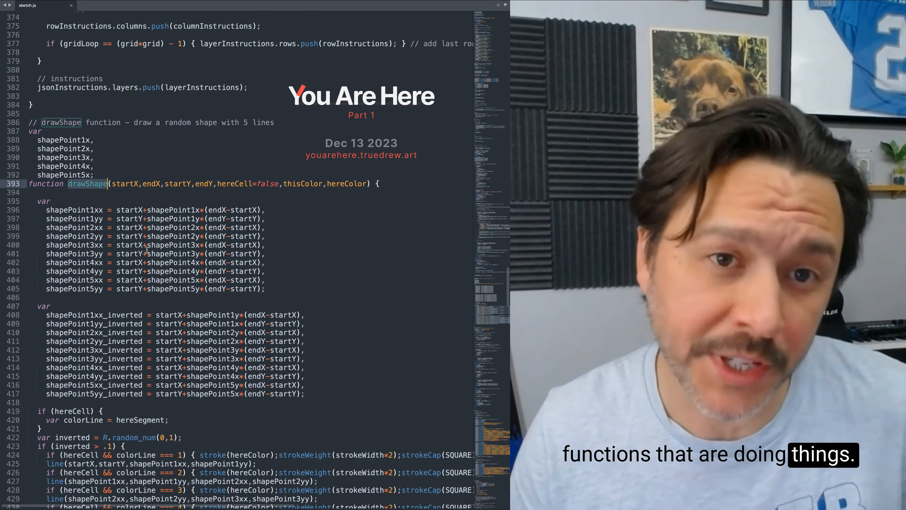
scroll(down, 3)
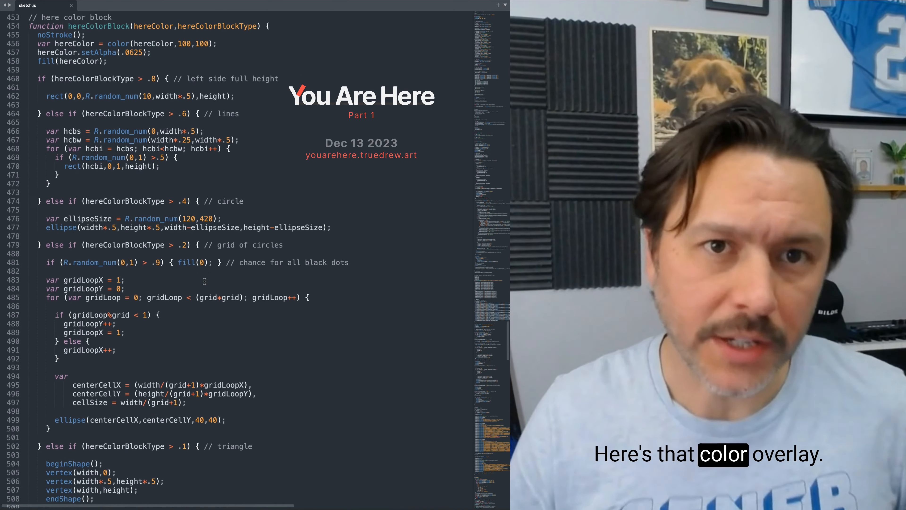
scroll(down, 3)
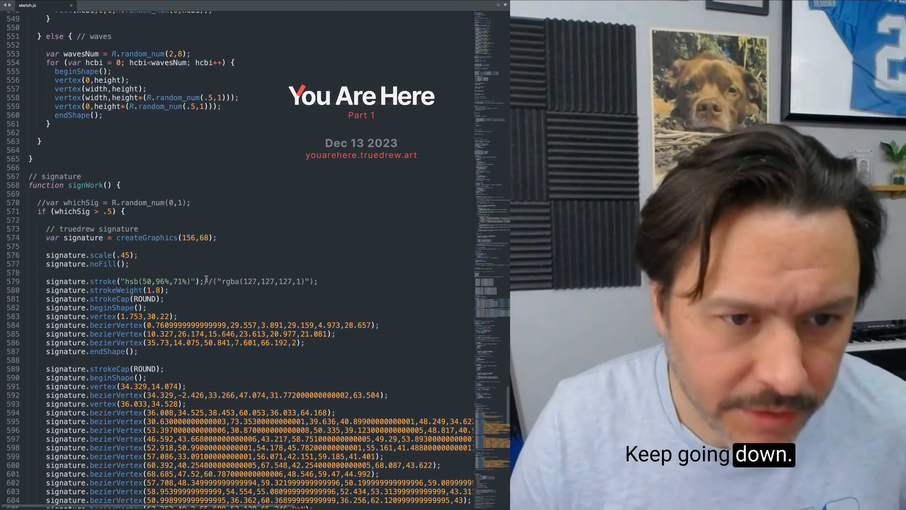
- Scroll through the signature vertex data to the Random class with its sfc32 generator and helpers
scroll(down, 3)
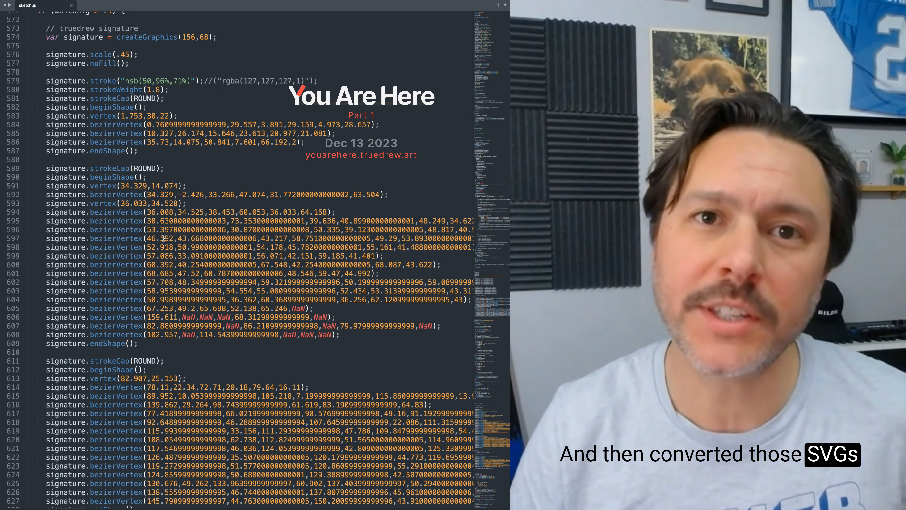
scroll(down, 3)
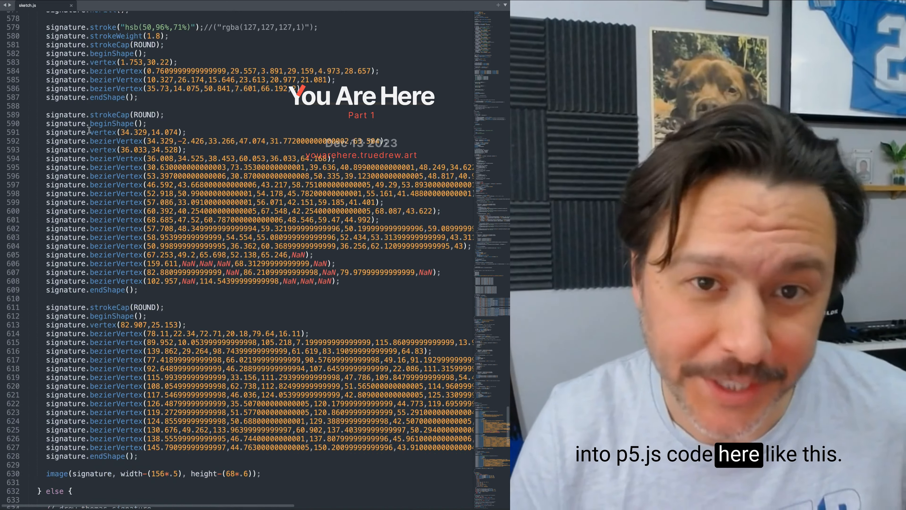
scroll(down, 3)
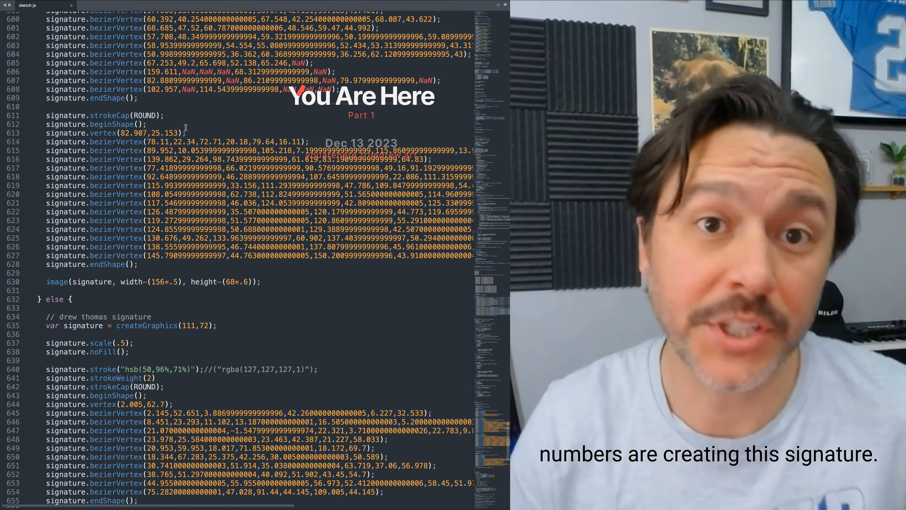
scroll(down, 3)
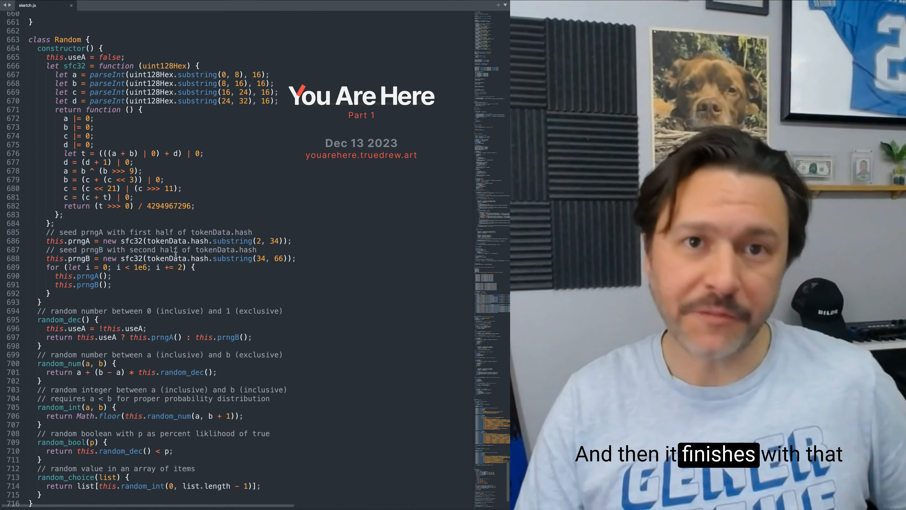